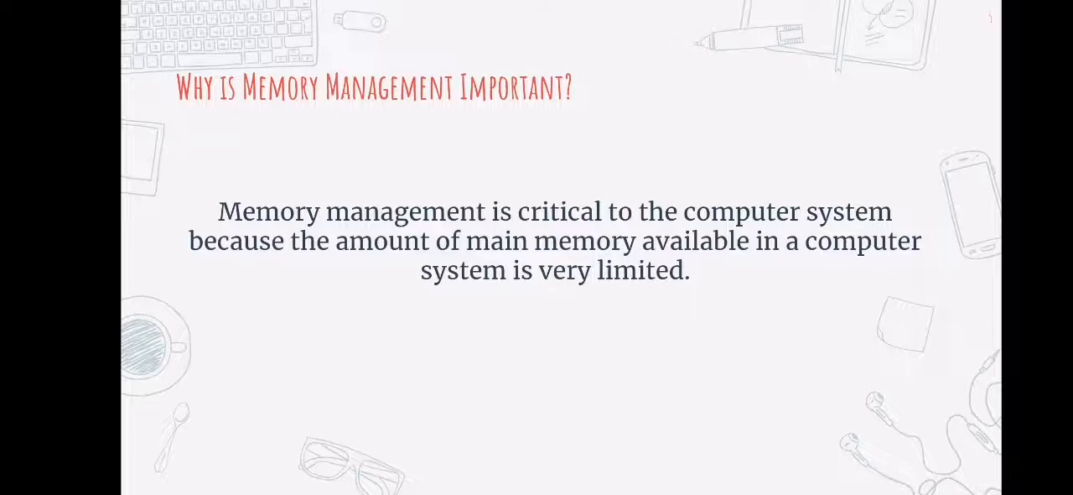
# Step: Advance to the slide listing four roles of memory management in a computer system
pyautogui.press('right')
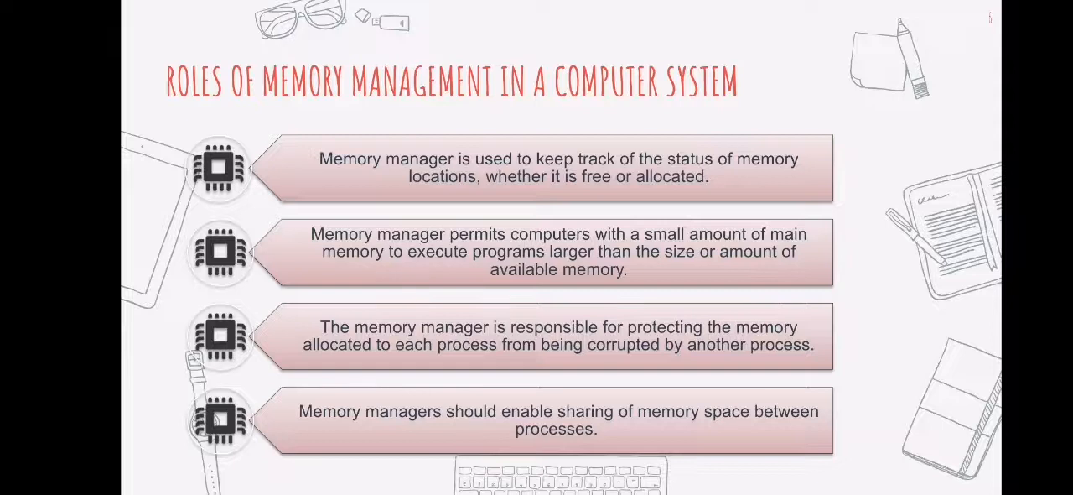
# Step: Advance to the schemes diagram splitting contiguous and non-contiguous into partitioning, paging and segmentation
pyautogui.press('Right')
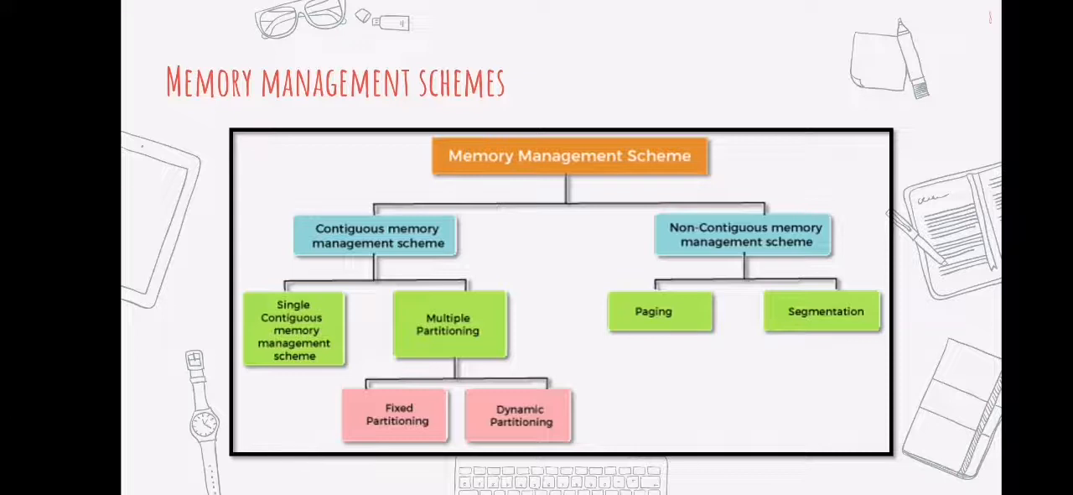
# Step: Advance to the contiguous schemes slide contrasting single contiguous with fixed and dynamic partitioning
pyautogui.press('right')
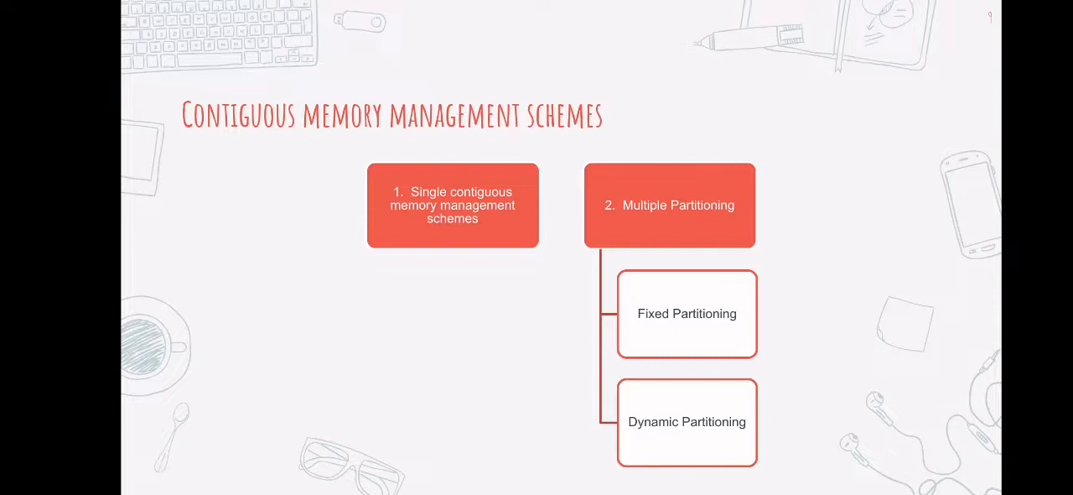
# Step: Advance to the non-contiguous schemes slide covering paging and segmentation
pyautogui.press('right')
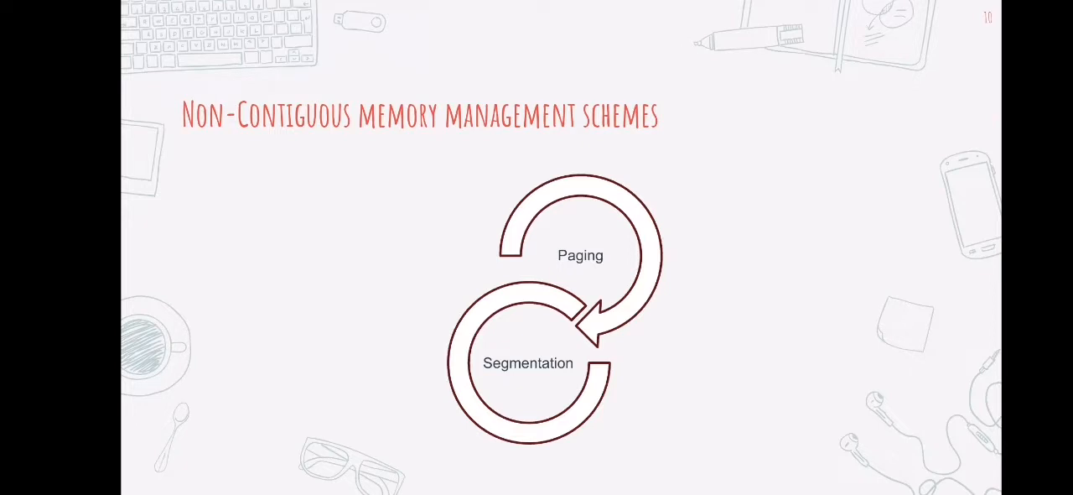
# Step: Advance to the slide defining virtual memory as a program memory copy on secondary storage
pyautogui.press('Right')
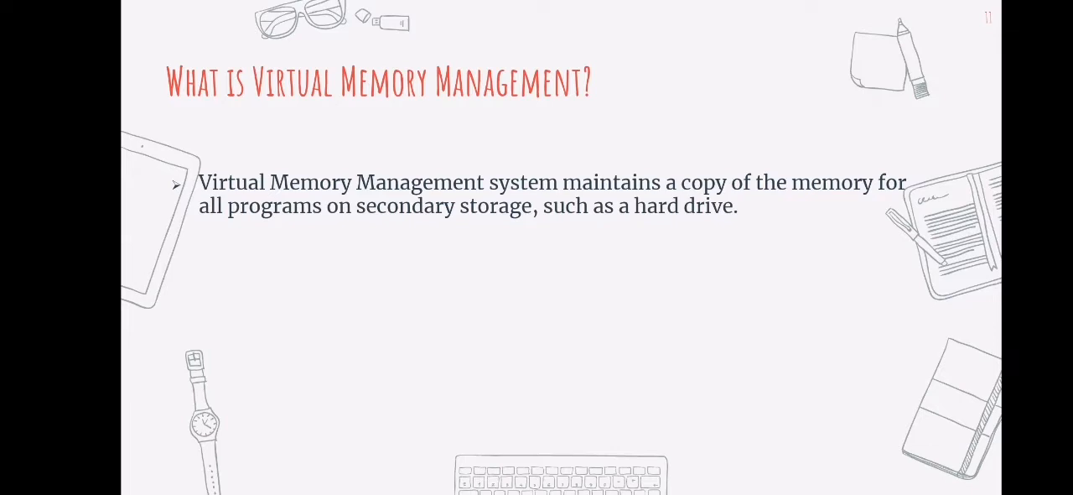
# Step: Advance through the References slide of source links to the closing 'Thanks!' slide
pyautogui.press('Right')
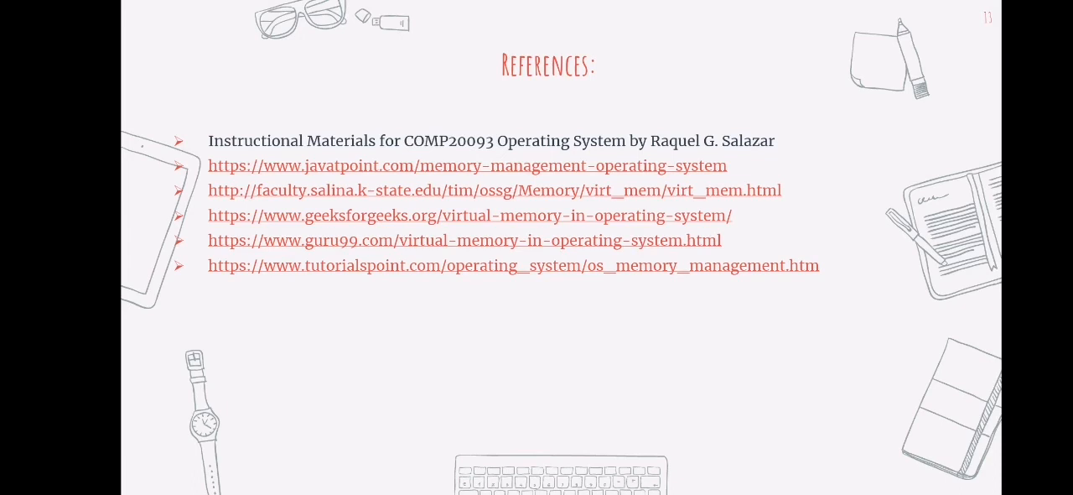
pyautogui.press('Right')
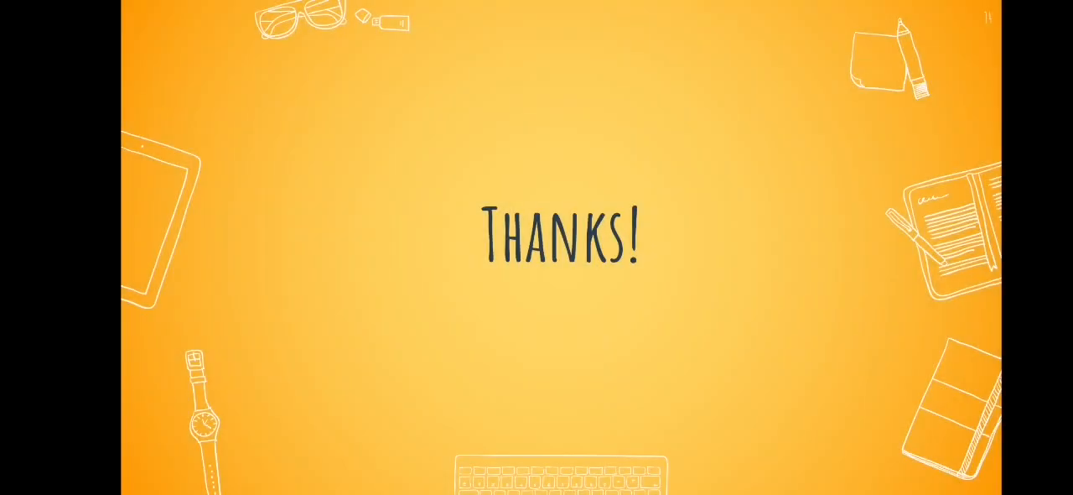